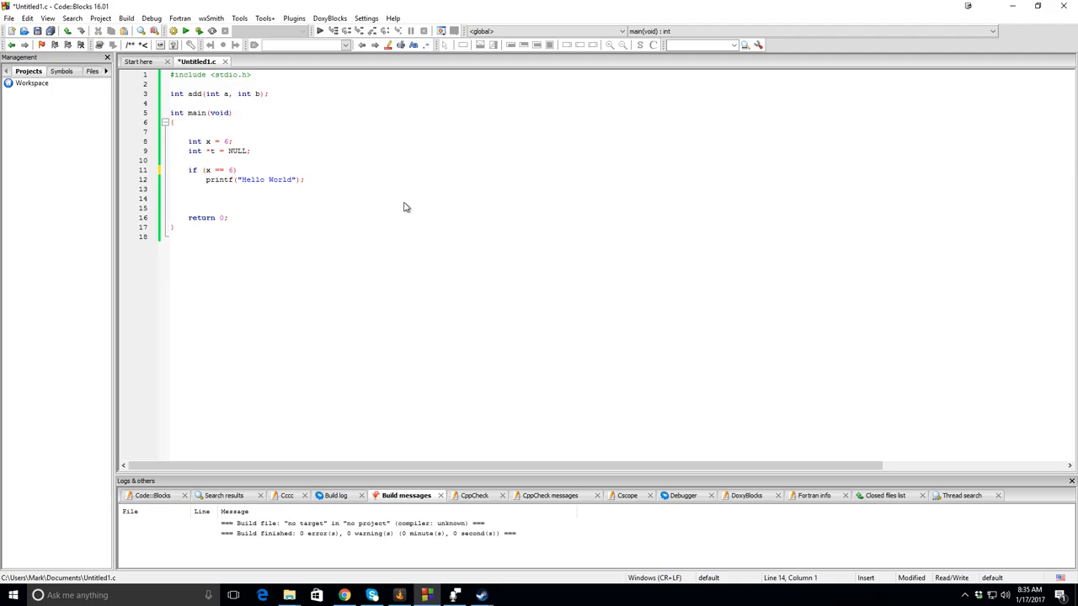
pyautogui.moveTo(251, 184)
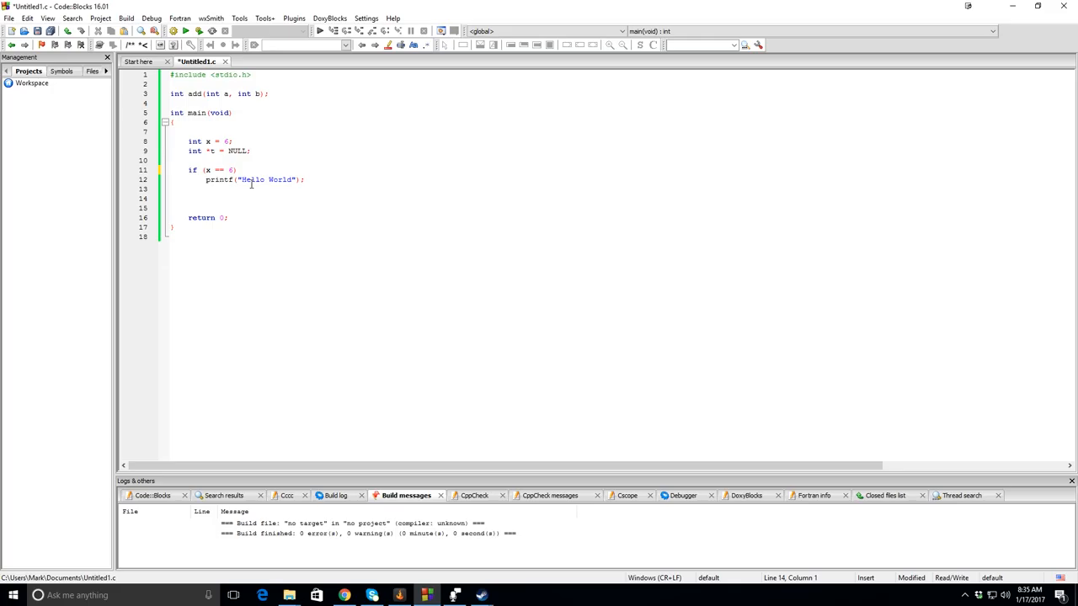
# Step: Save Untitled1.c with line 11 changed to if (*t == 6)
pyautogui.press('ctrl+s')
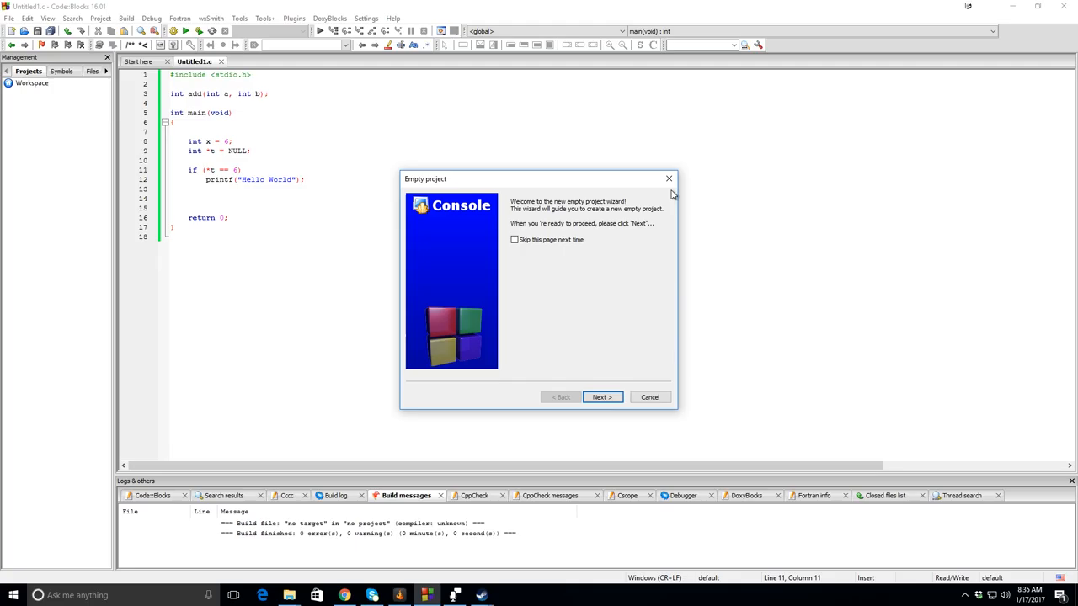
# Step: Run the empty-project wizard with title 'testproject' in C:\Code
pyautogui.click(601, 396)
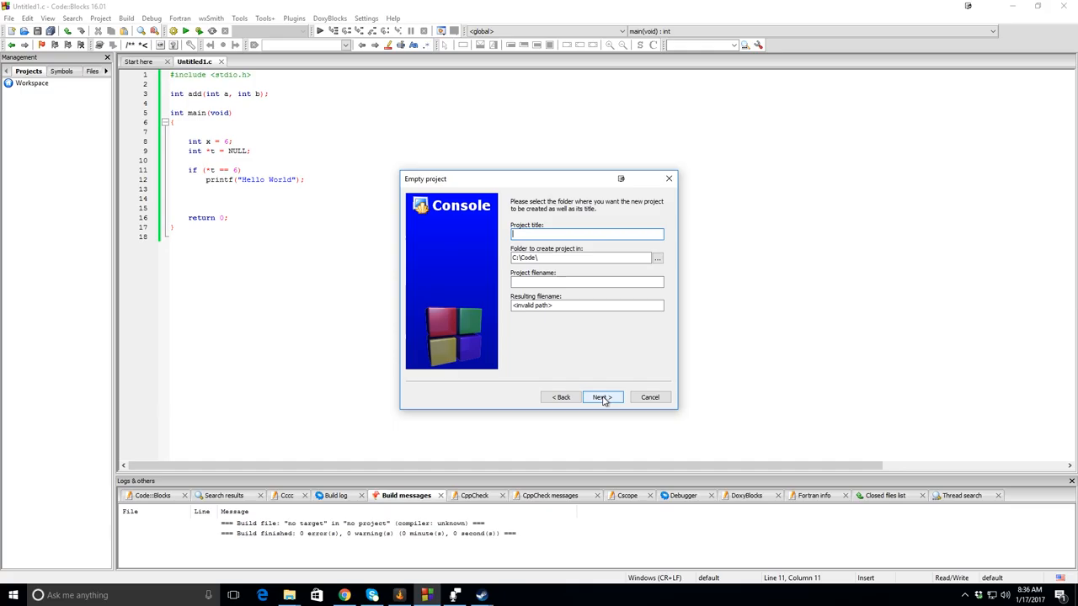
pyautogui.write('testproject')
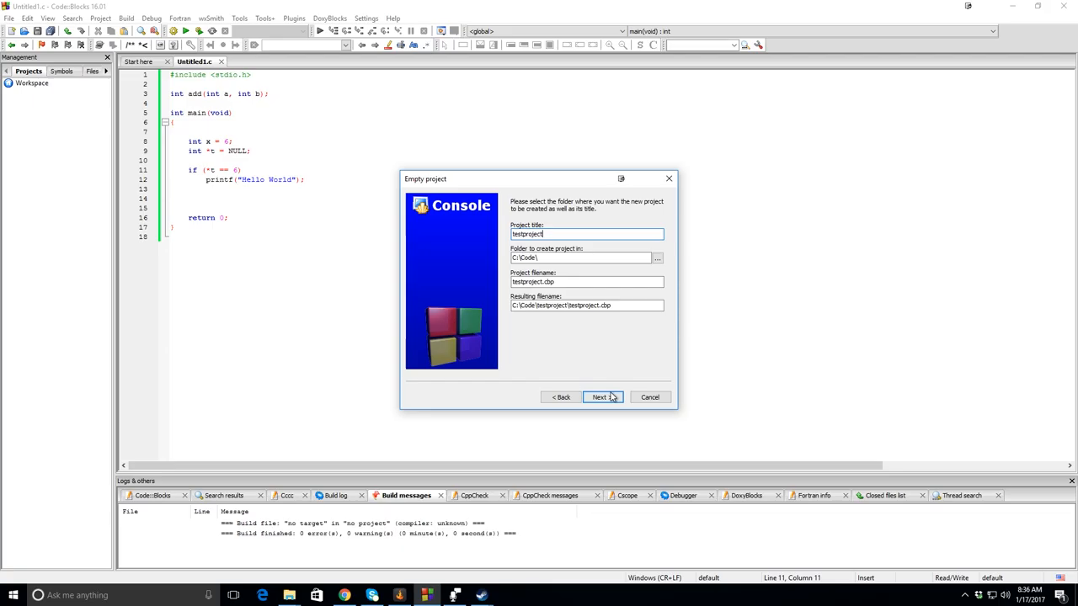
pyautogui.click(600, 396)
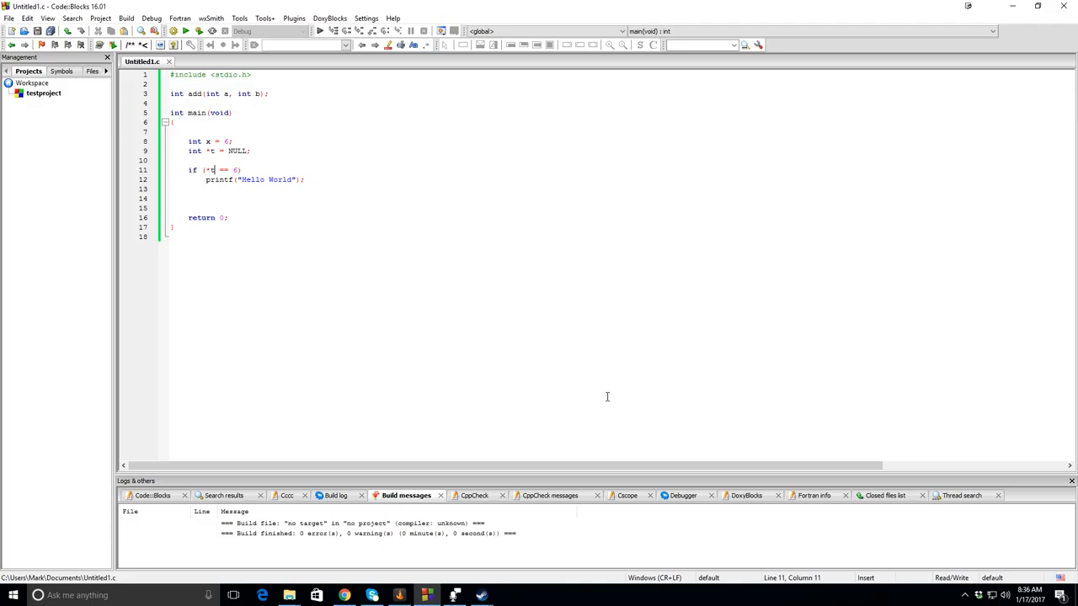
# Step: Add Untitled1.c to testproject and run it under the debugger, hitting a segfault
pyautogui.rightClick(142, 61)
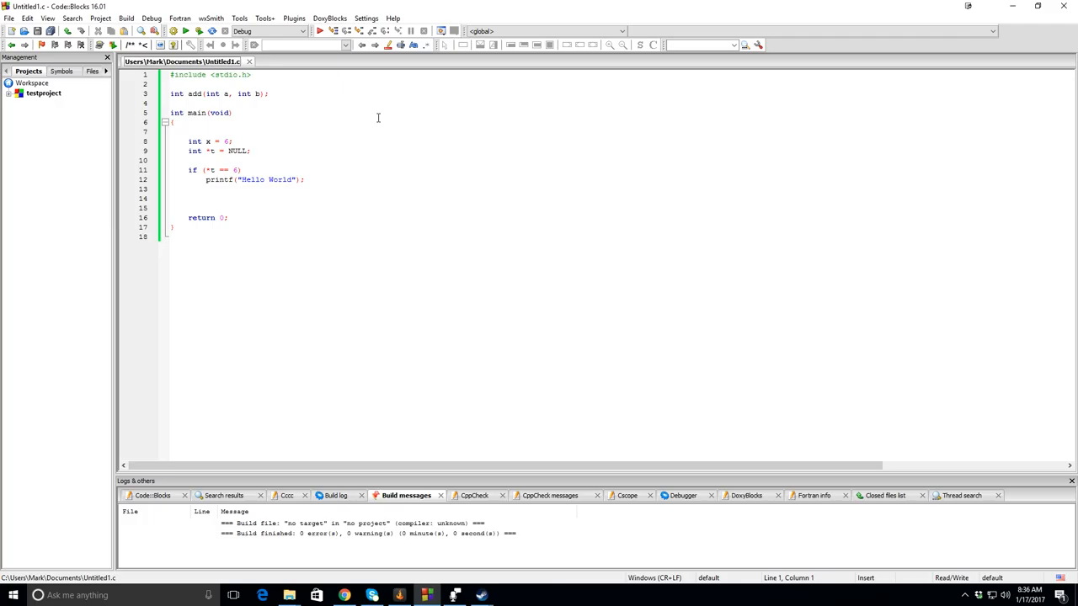
pyautogui.click(186, 31)
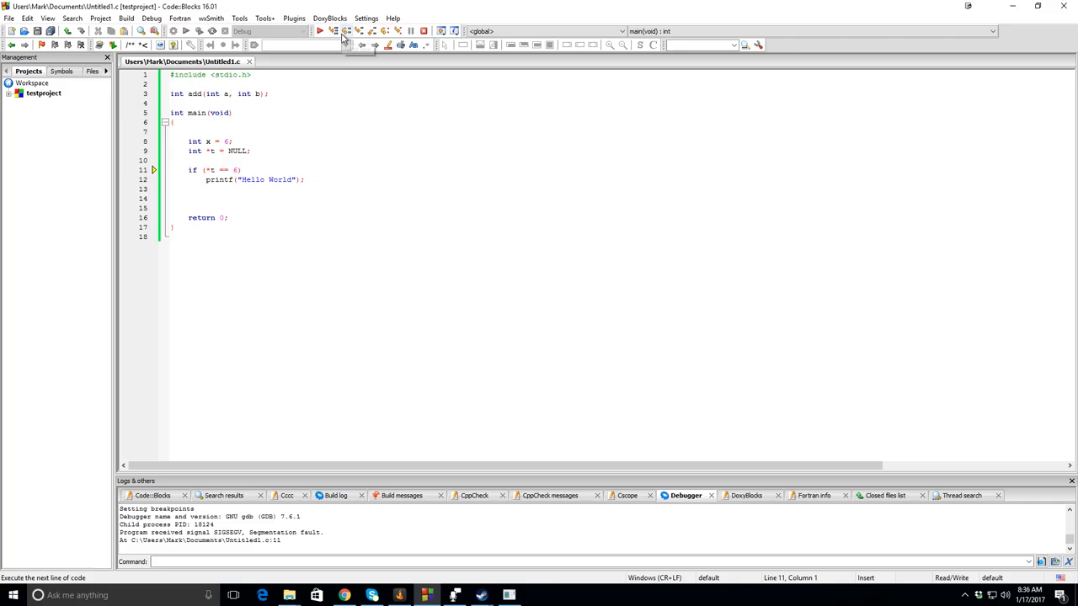
# Step: Put a breakpoint on line 1 and step through the restarted debug session
pyautogui.rightClick(155, 74)
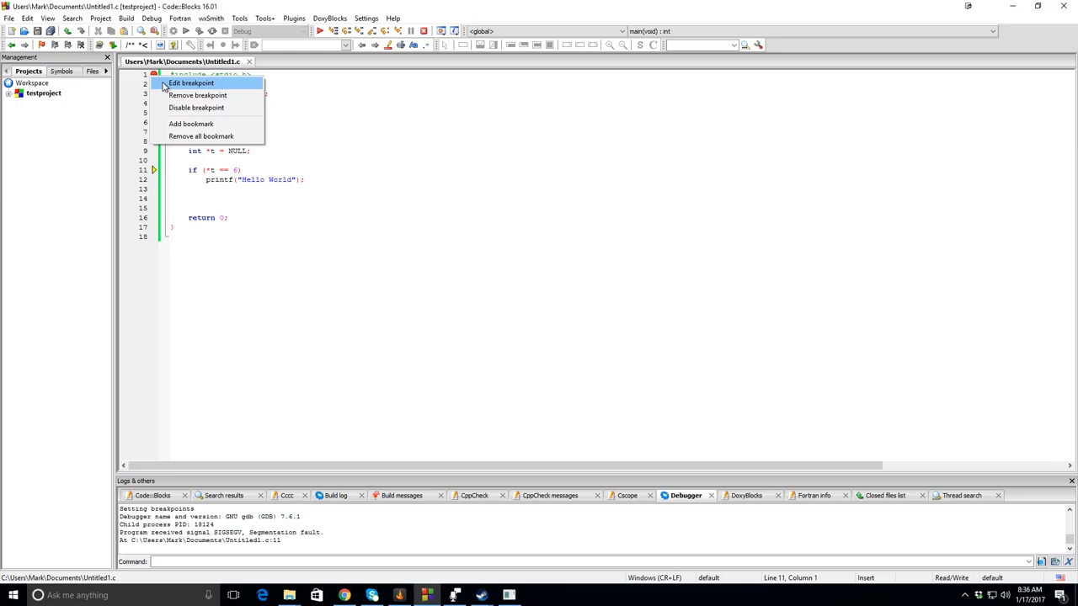
pyautogui.moveTo(304, 88)
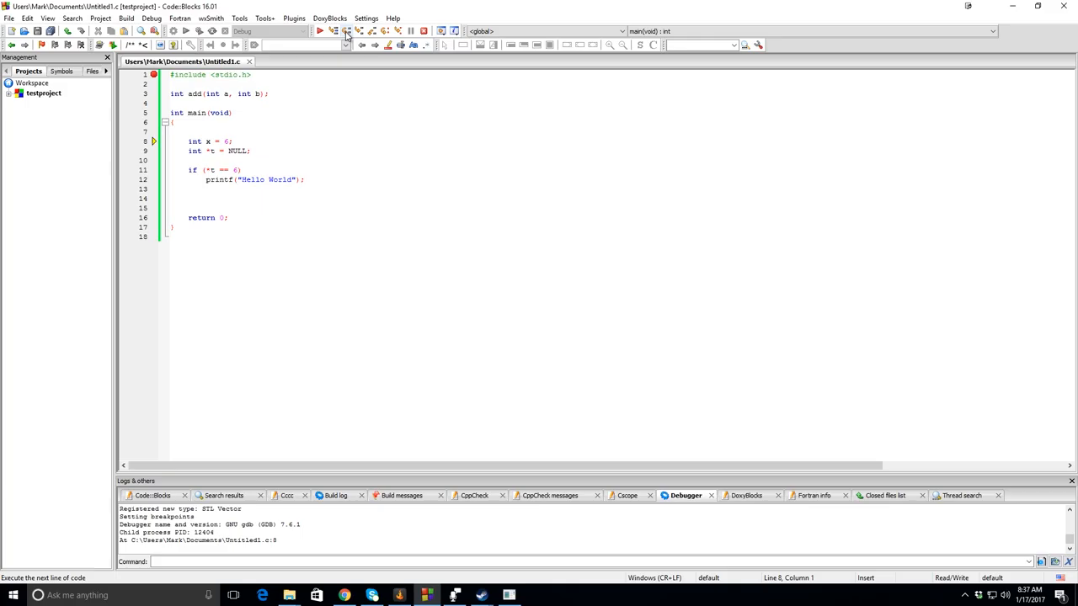
pyautogui.click(345, 31)
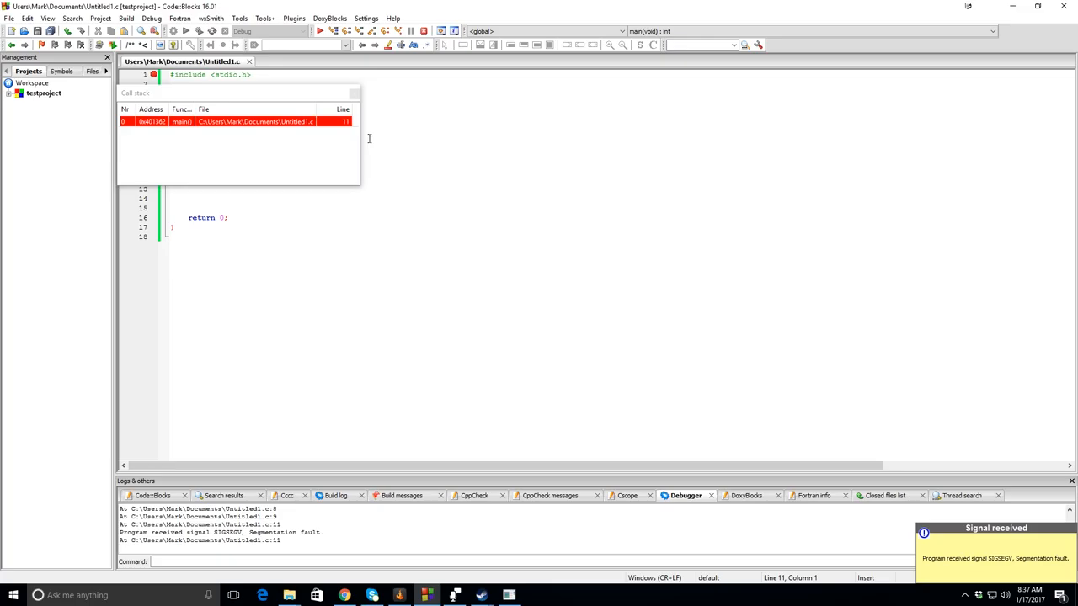
# Step: Step to line 11's segmentation fault and close the Call stack window
pyautogui.click(345, 31)
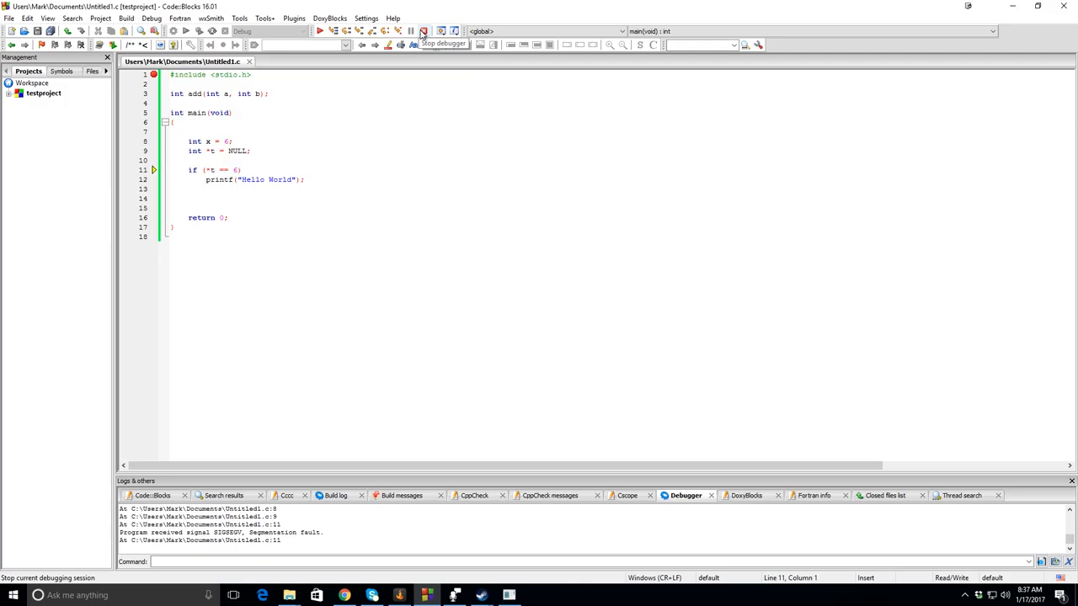
pyautogui.click(453, 45)
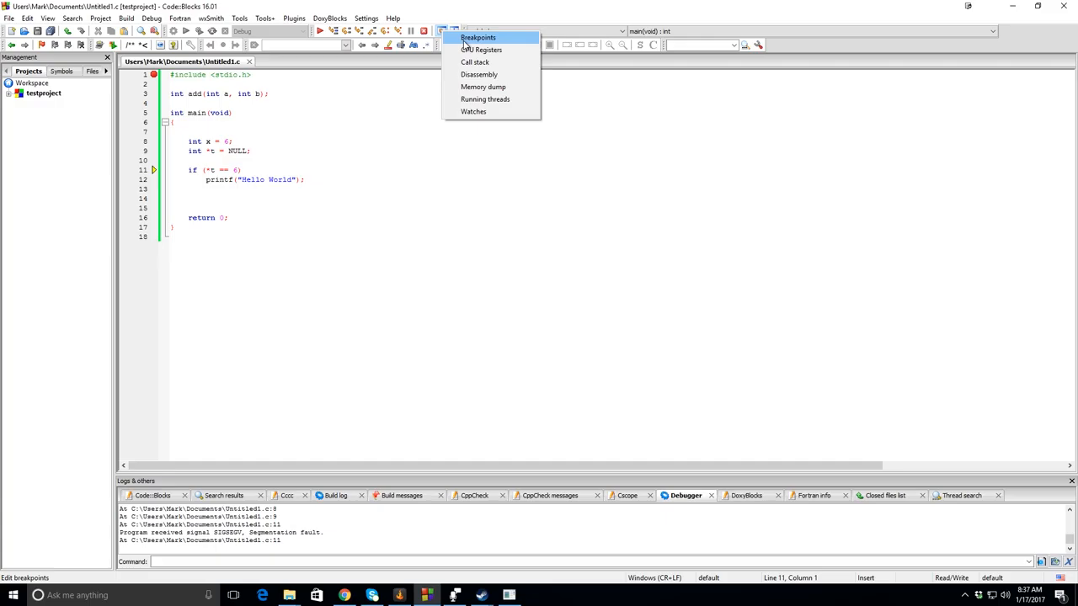
pyautogui.click(481, 50)
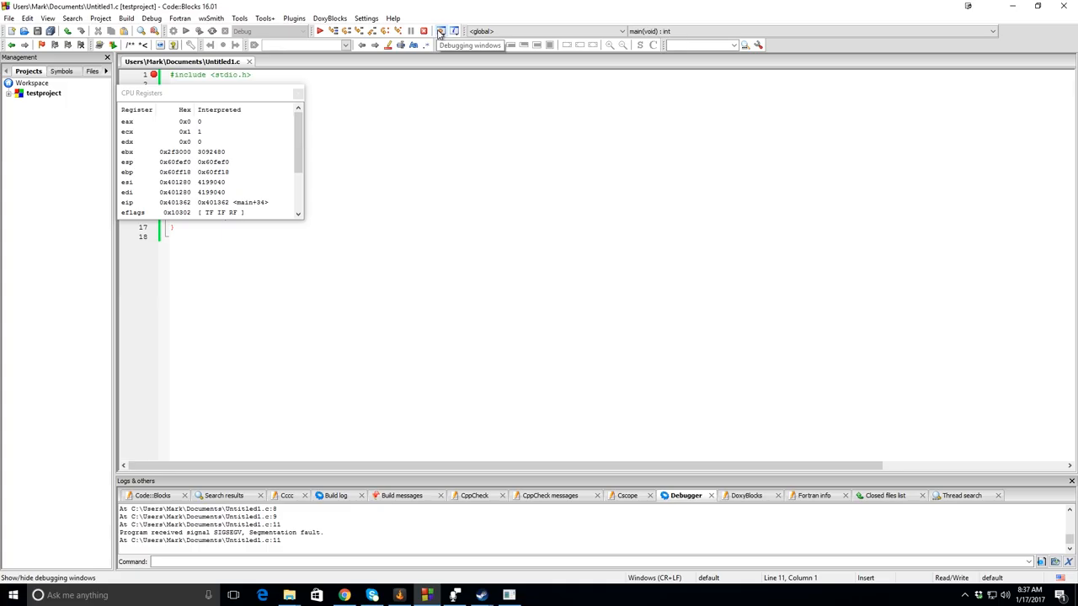
pyautogui.click(453, 34)
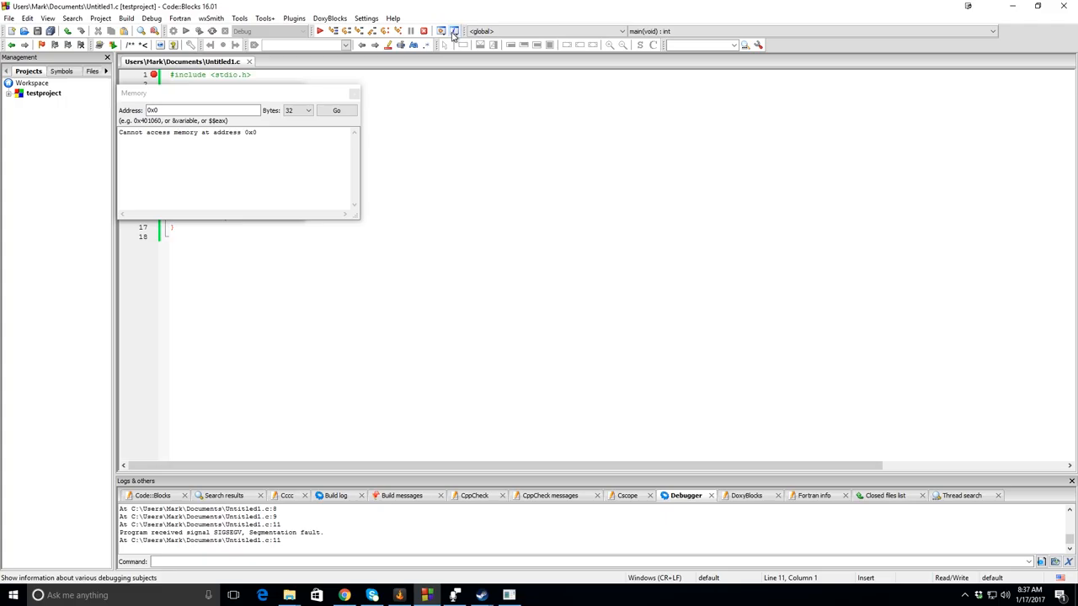
pyautogui.click(455, 44)
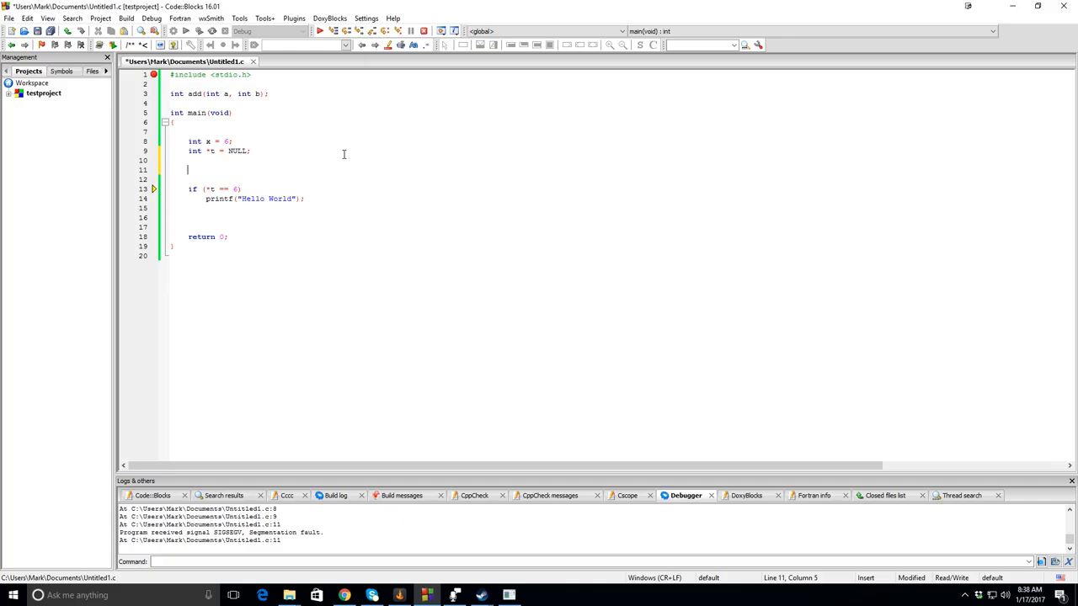
# Step: Insert x = 5; at line 11, stop the debugger, and decline saving the layout
pyautogui.write('x = 5;')
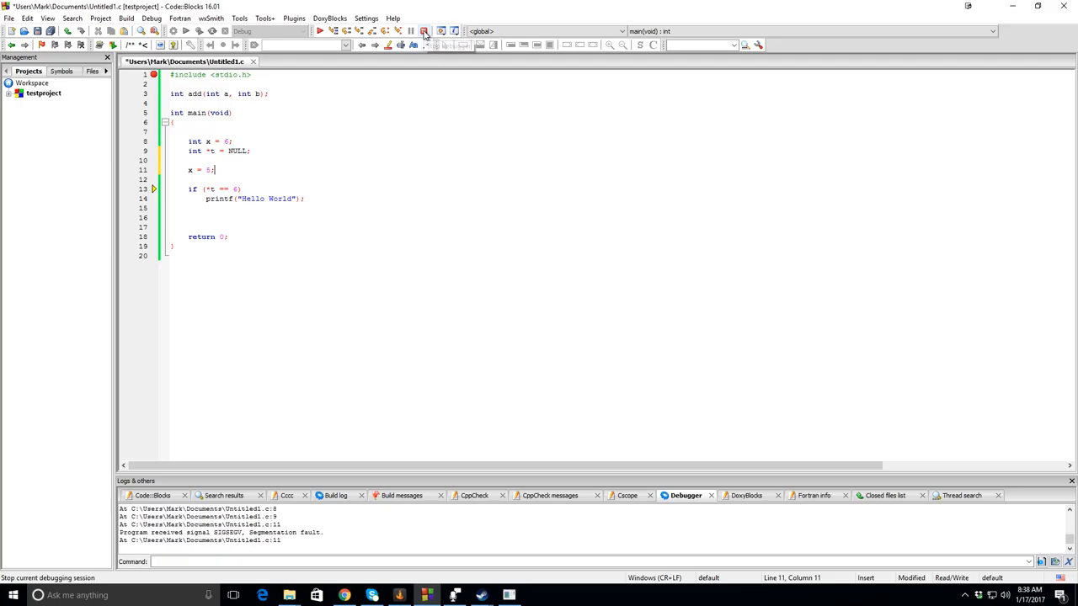
pyautogui.click(425, 31)
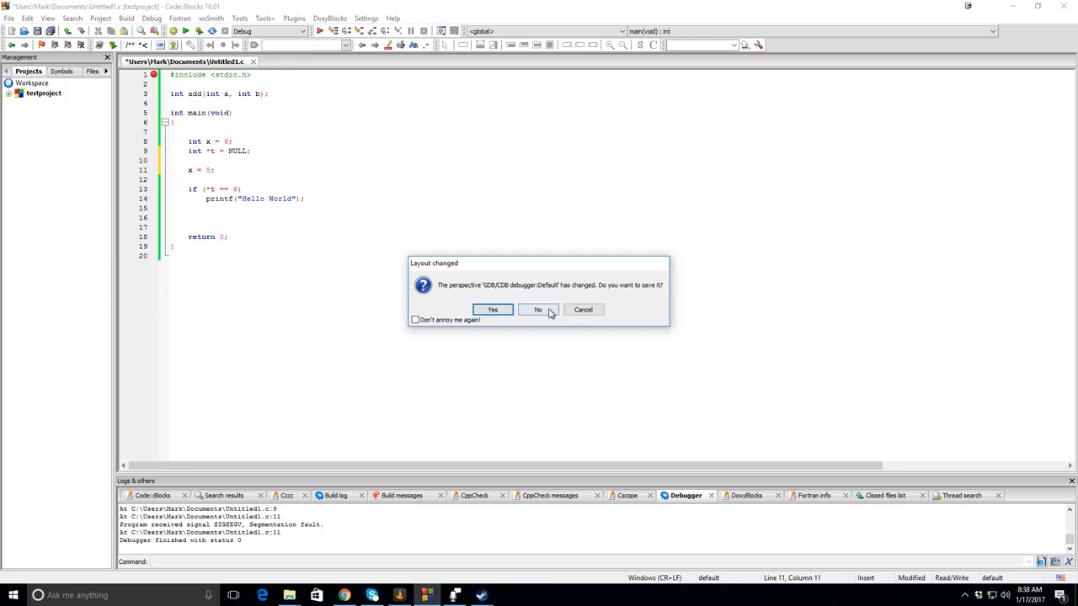
pyautogui.click(538, 309)
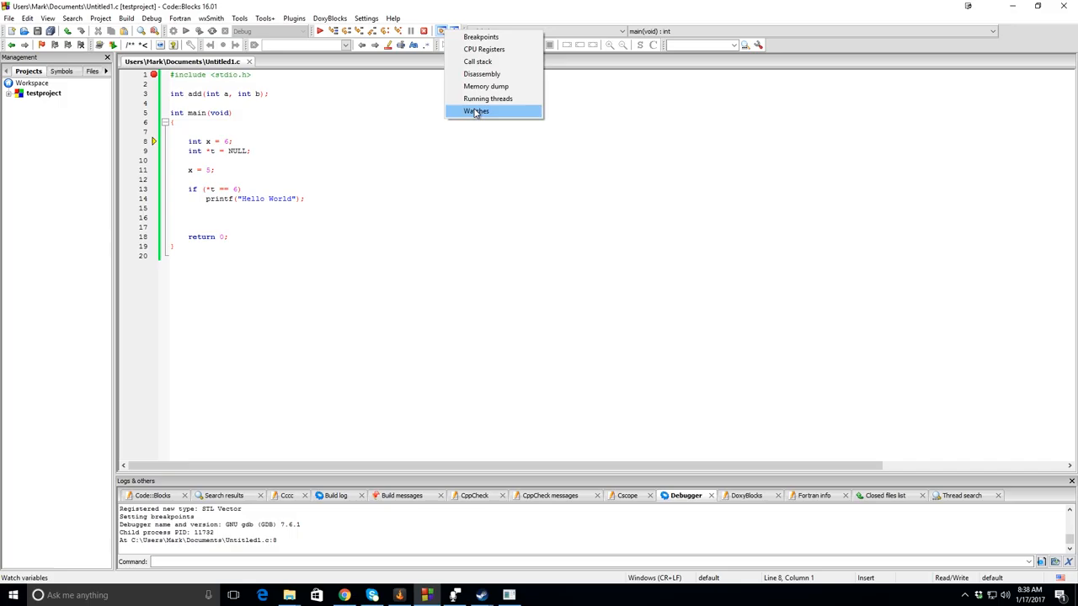
# Step: Open the Watches window and step through main until x shows 5
pyautogui.click(476, 110)
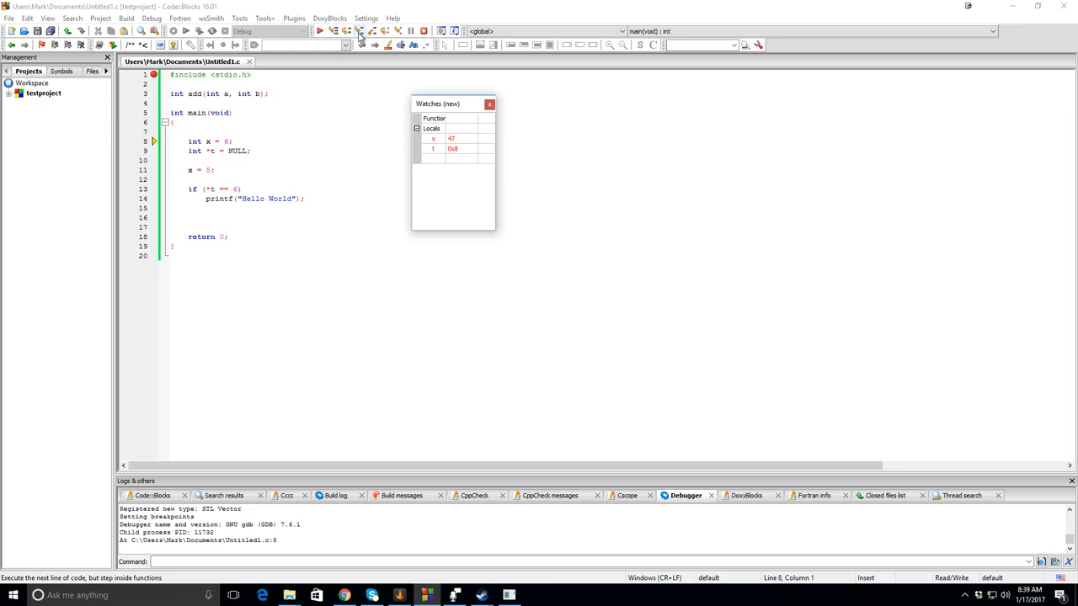
pyautogui.click(334, 31)
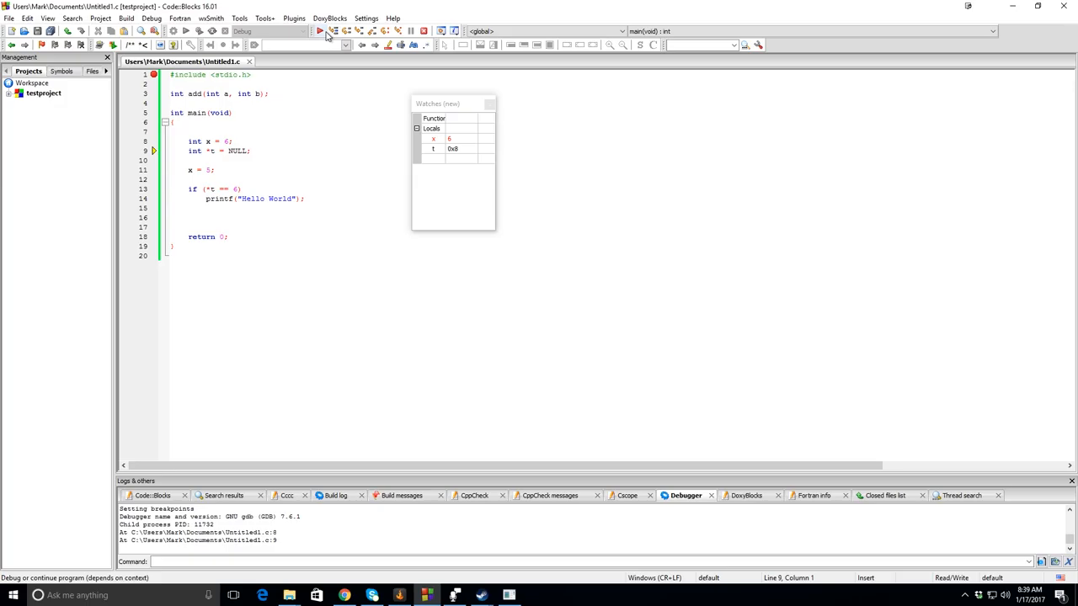
pyautogui.click(362, 32)
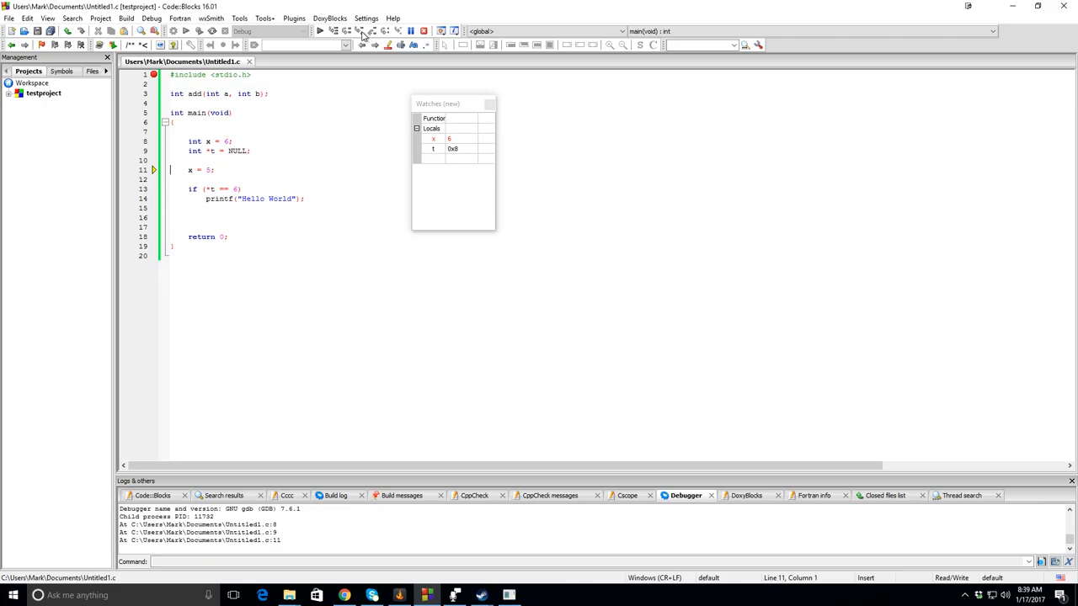
pyautogui.click(363, 31)
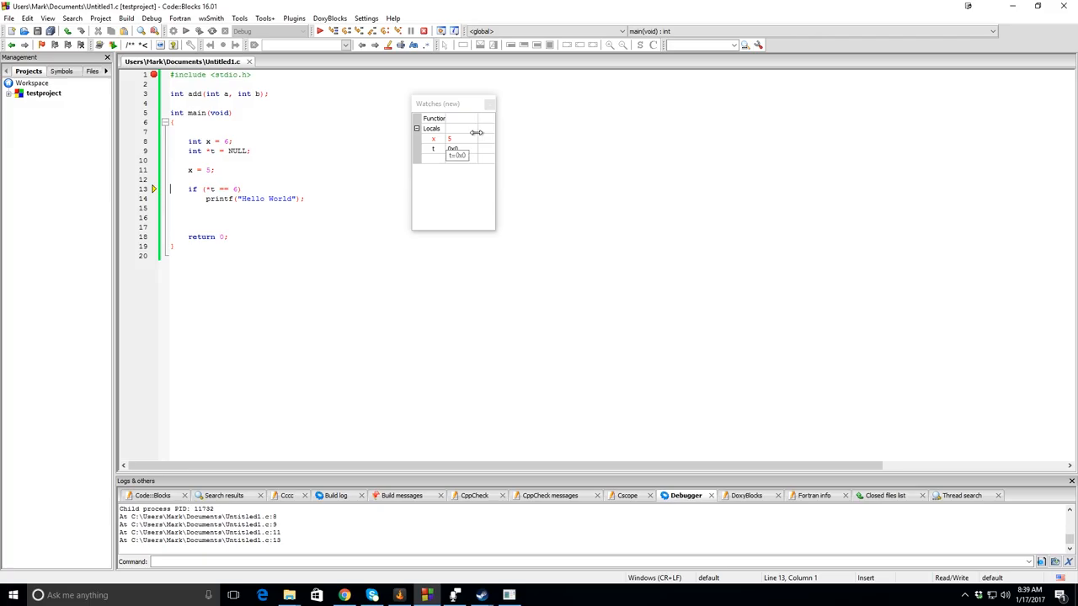